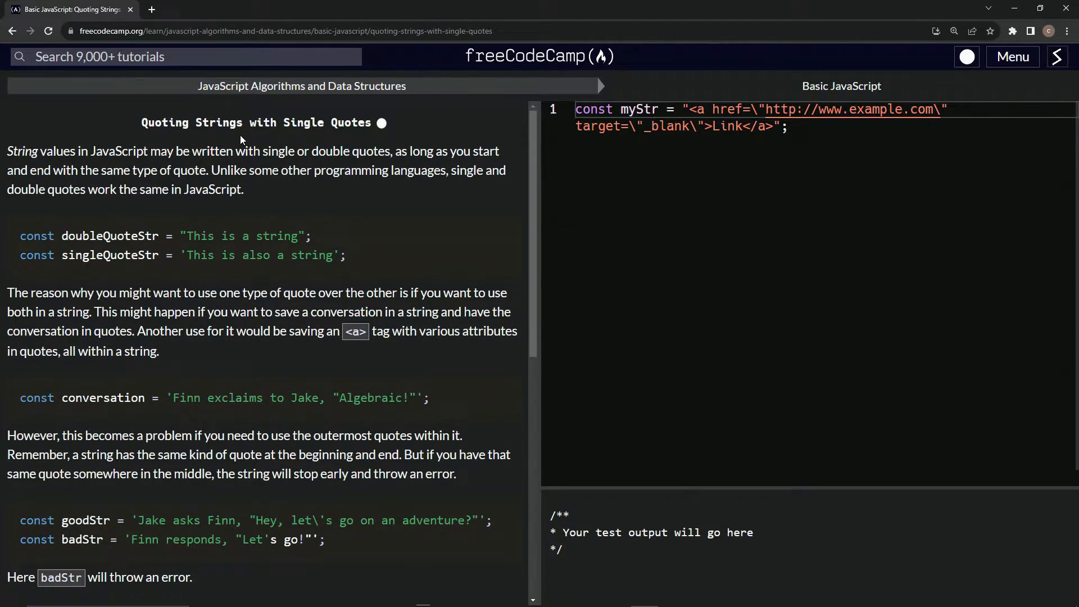
# Give myStr outer single quotes with no backslashes, pass the tests, and advance to Escape Sequences in Strings
pyautogui.scroll(-3)
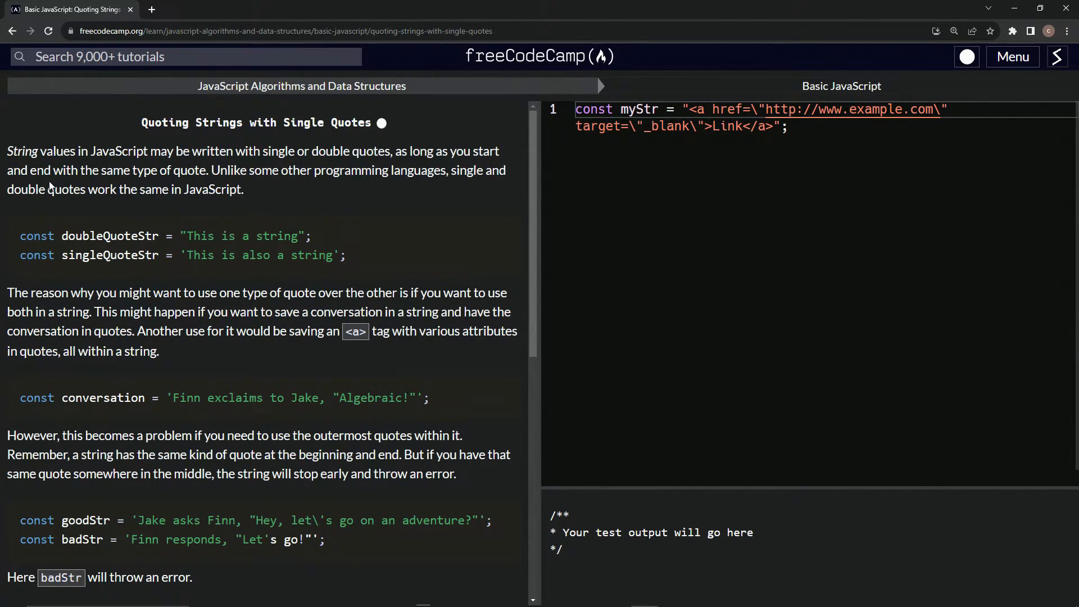
pyautogui.moveTo(195, 181)
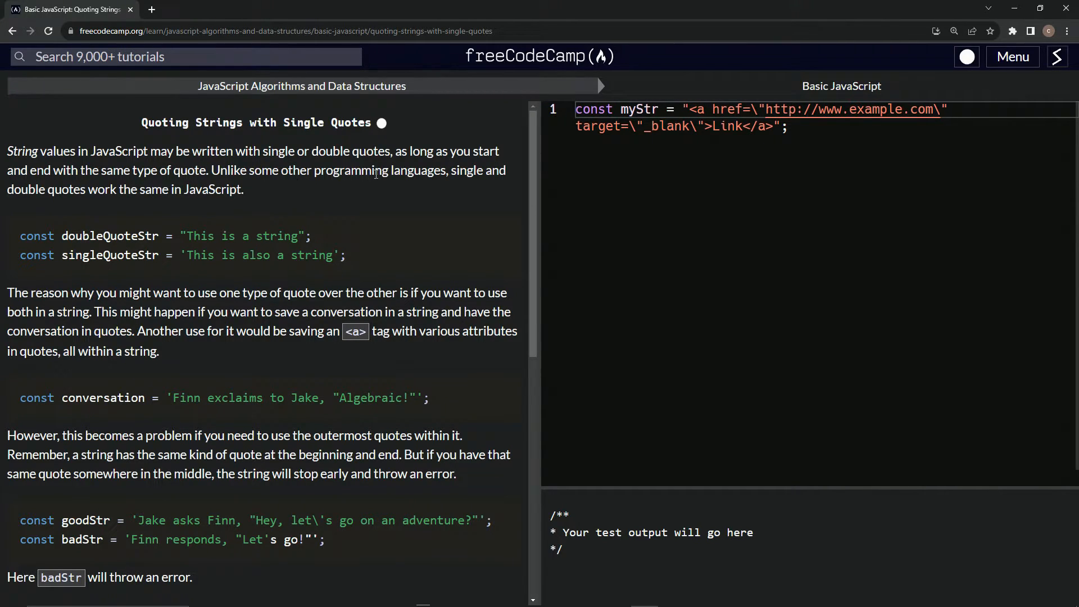
pyautogui.moveTo(458, 184)
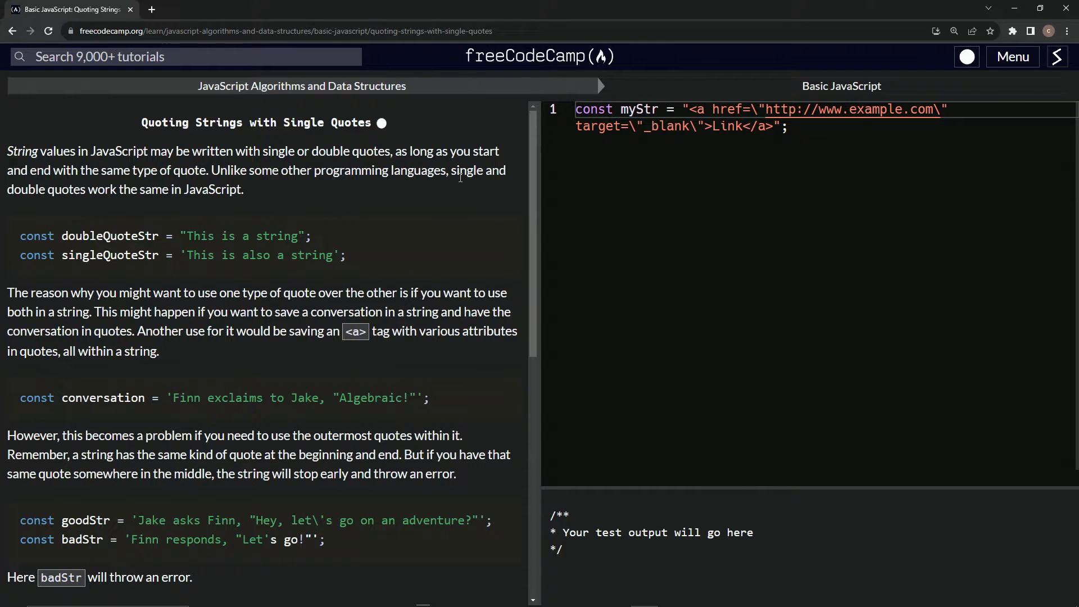
pyautogui.moveTo(81, 195)
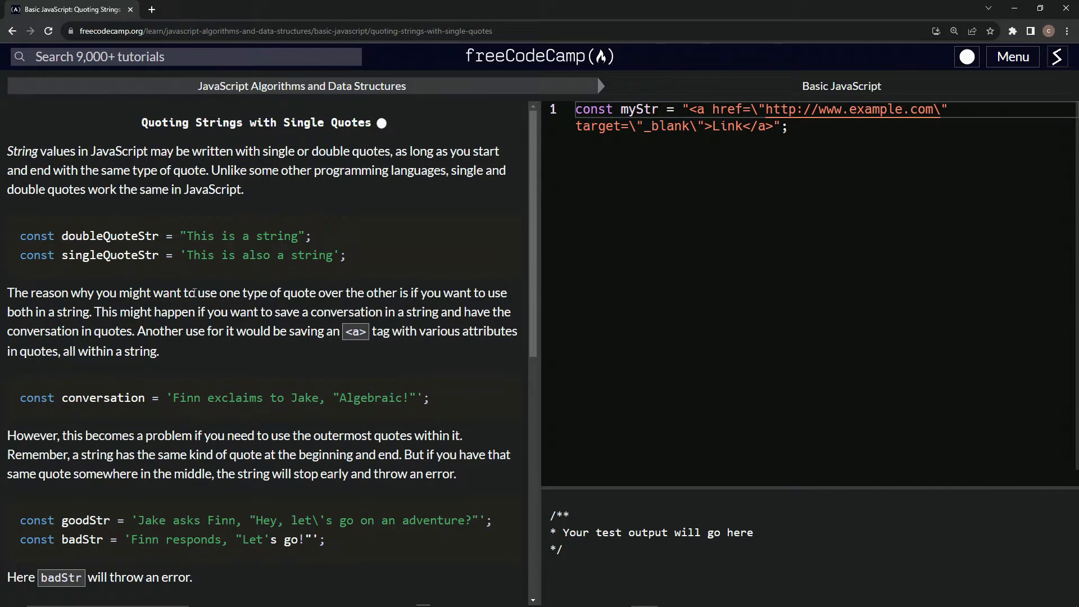
pyautogui.moveTo(400, 292)
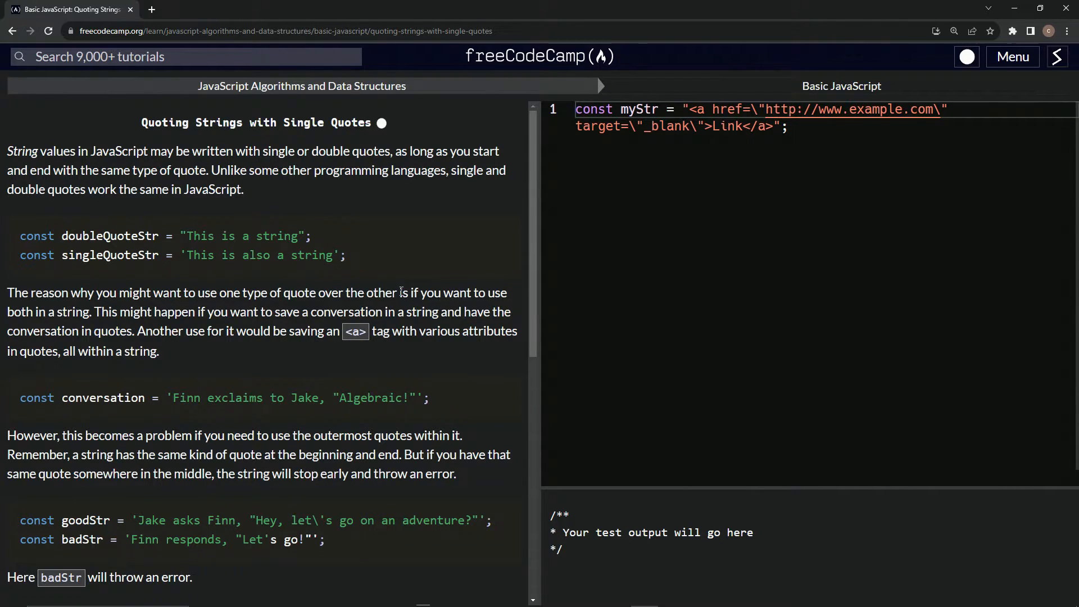
pyautogui.moveTo(56, 308)
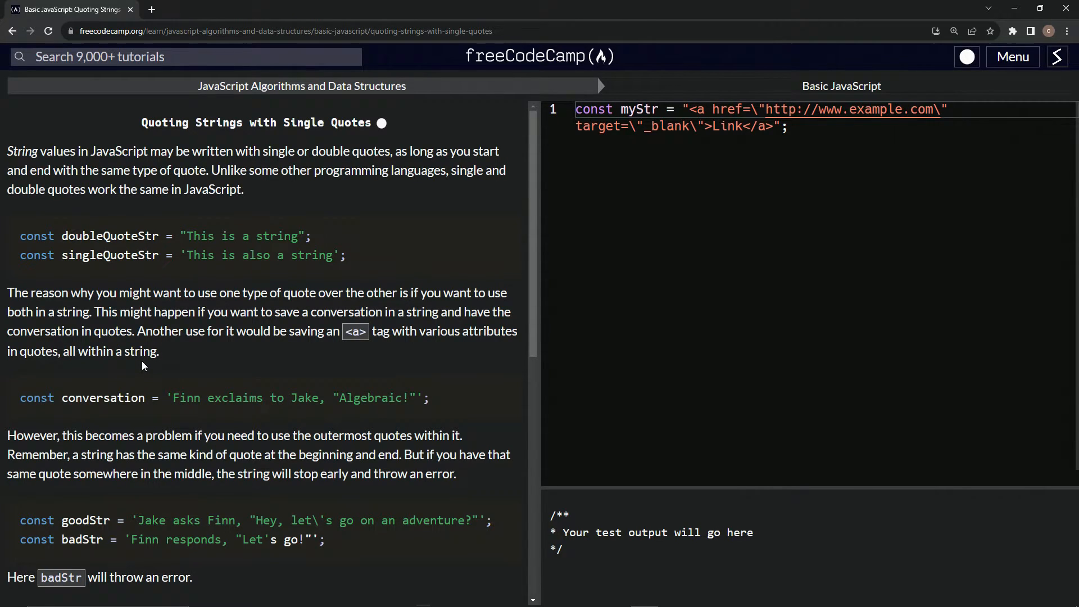
pyautogui.moveTo(111, 402)
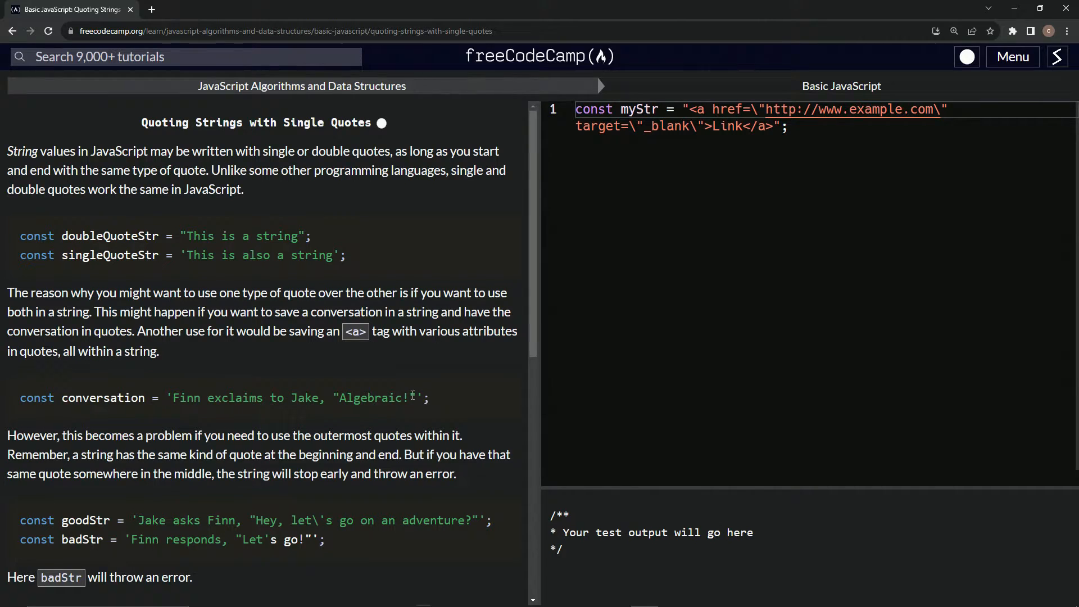
pyautogui.scroll(-3)
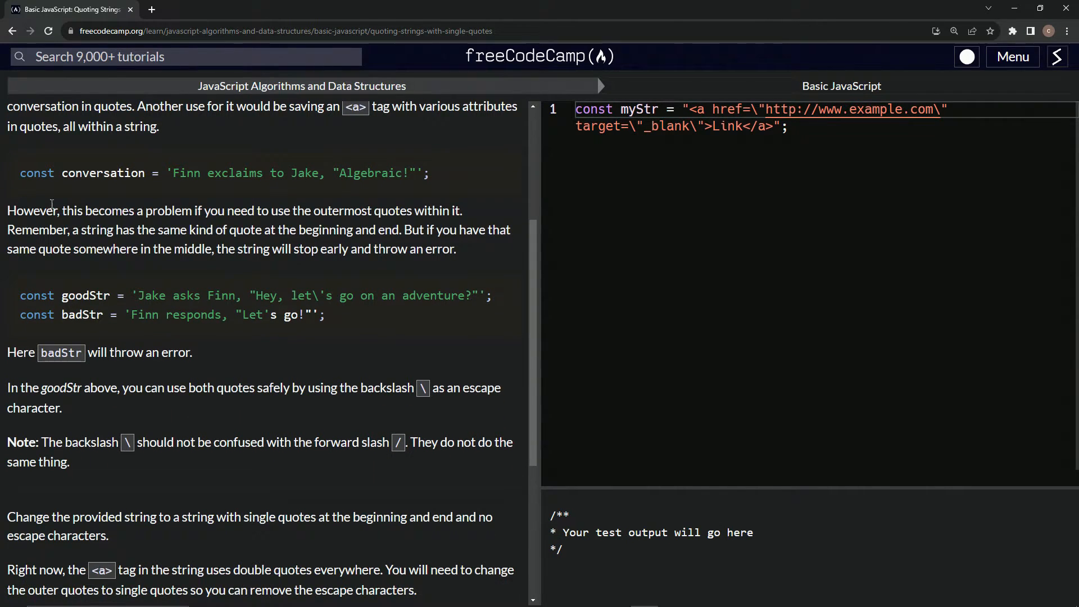
pyautogui.moveTo(309, 214)
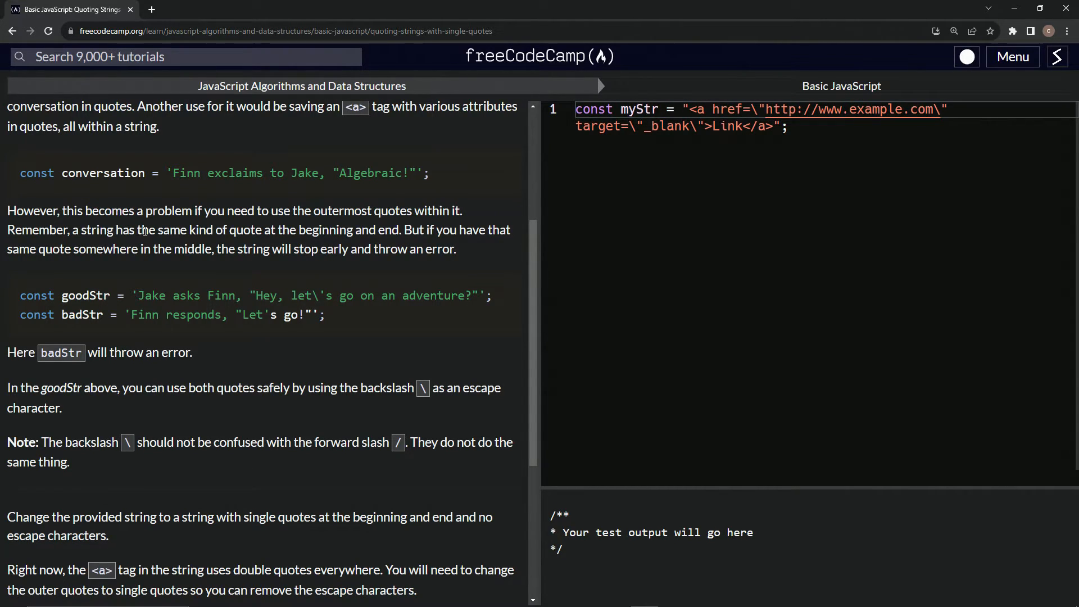
pyautogui.moveTo(330, 230)
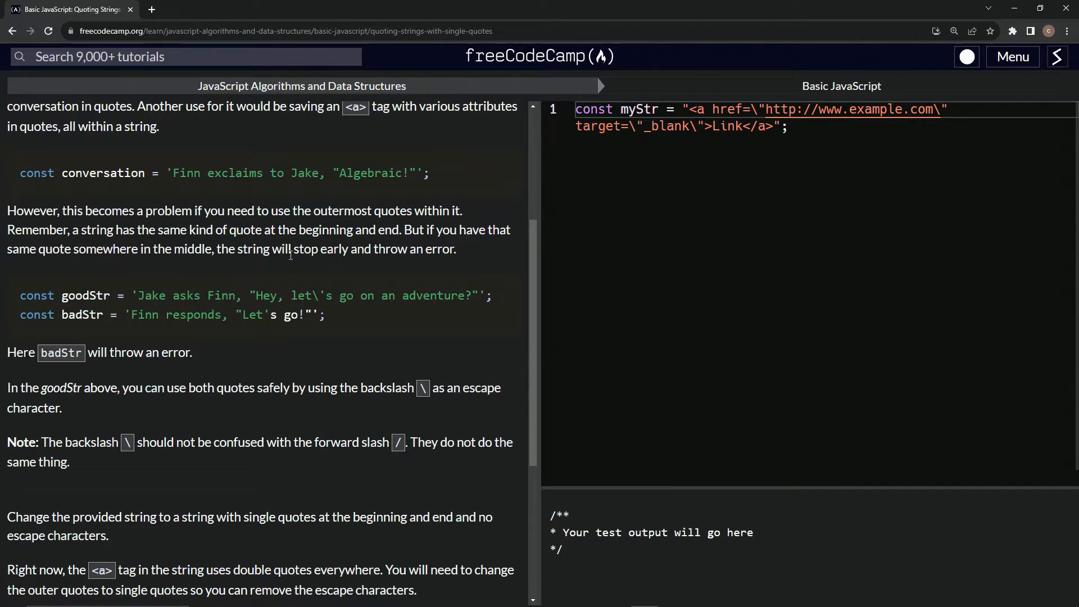
pyautogui.moveTo(87, 287)
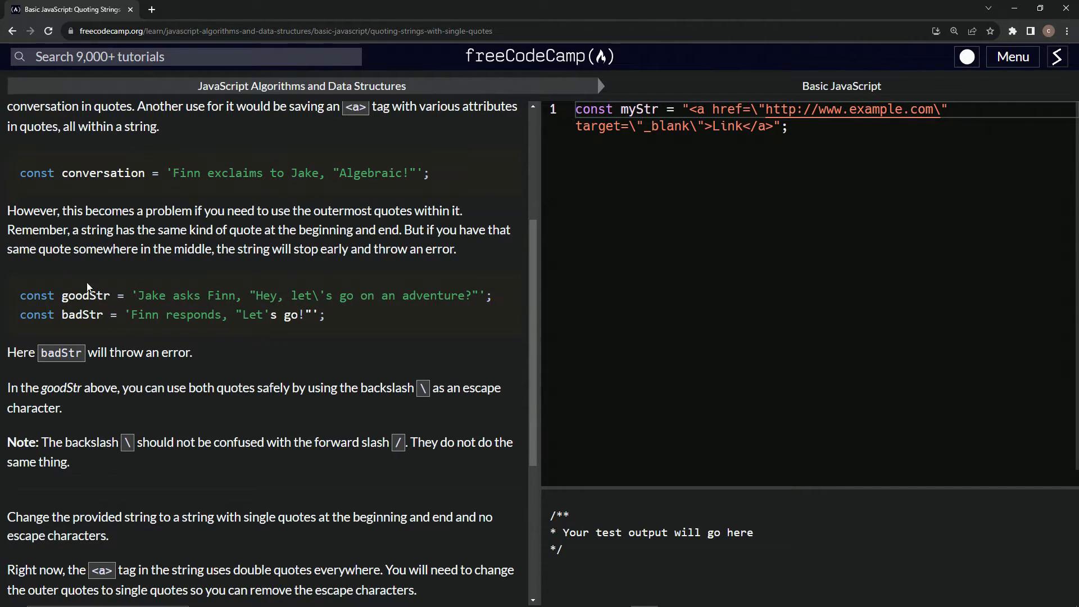
pyautogui.moveTo(219, 290)
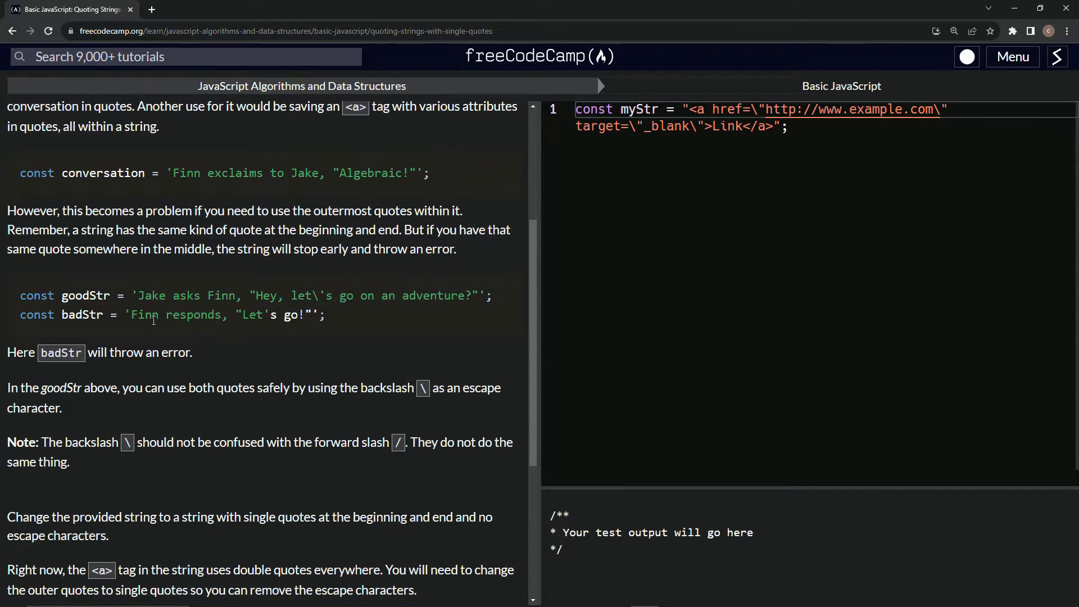
pyautogui.doubleClick(260, 314)
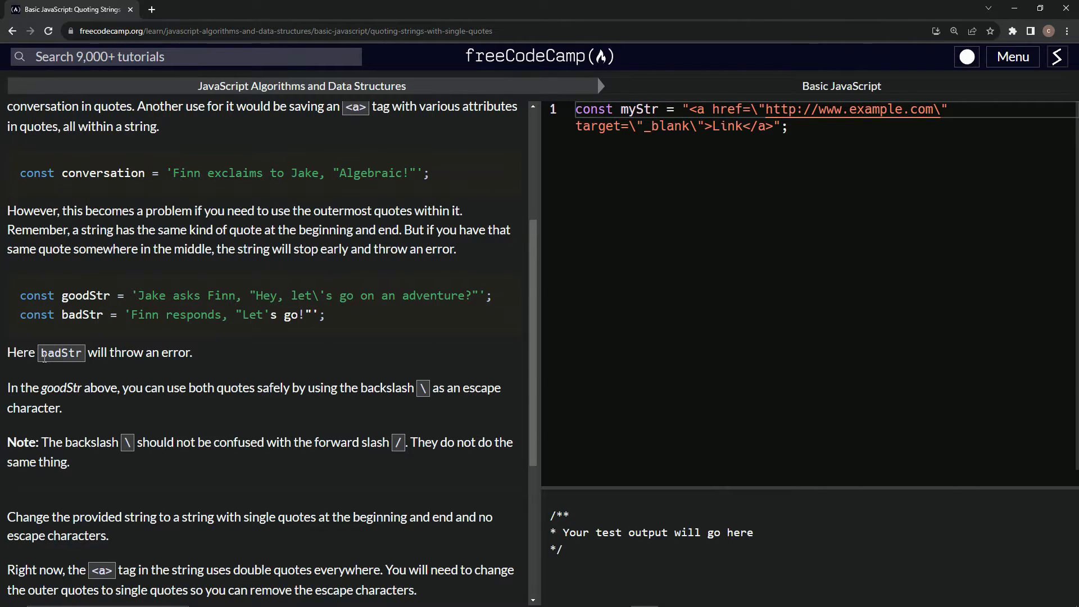
pyautogui.moveTo(12, 386)
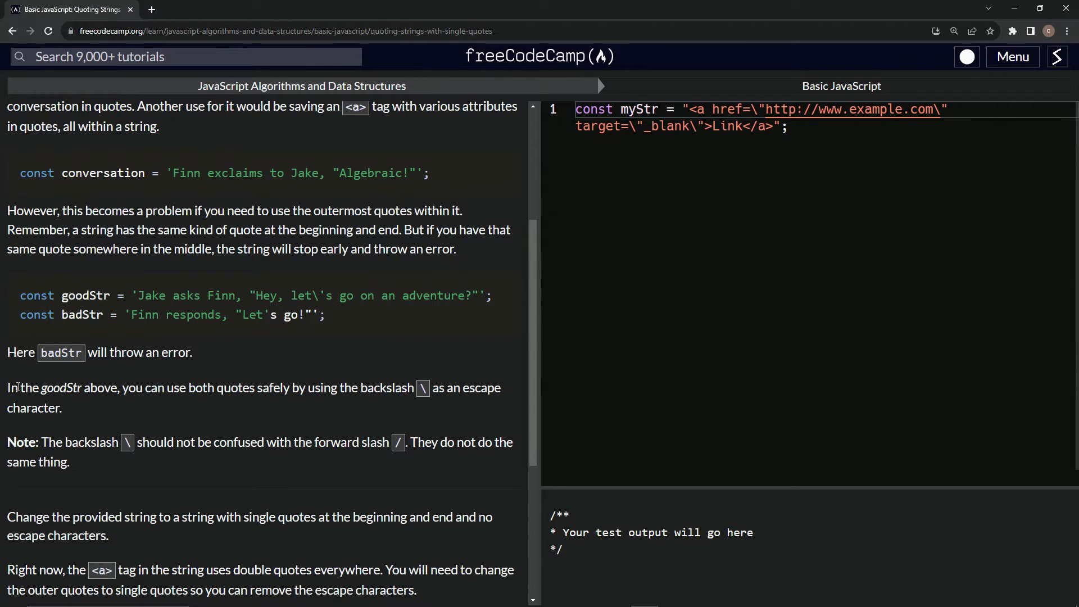
pyautogui.moveTo(282, 389)
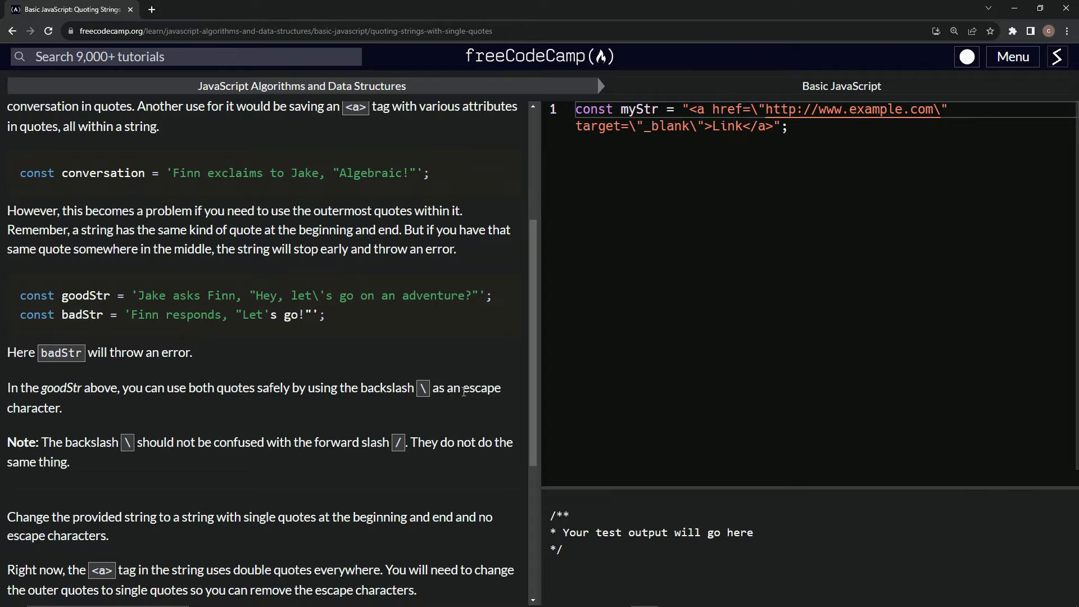
pyautogui.scroll(-3)
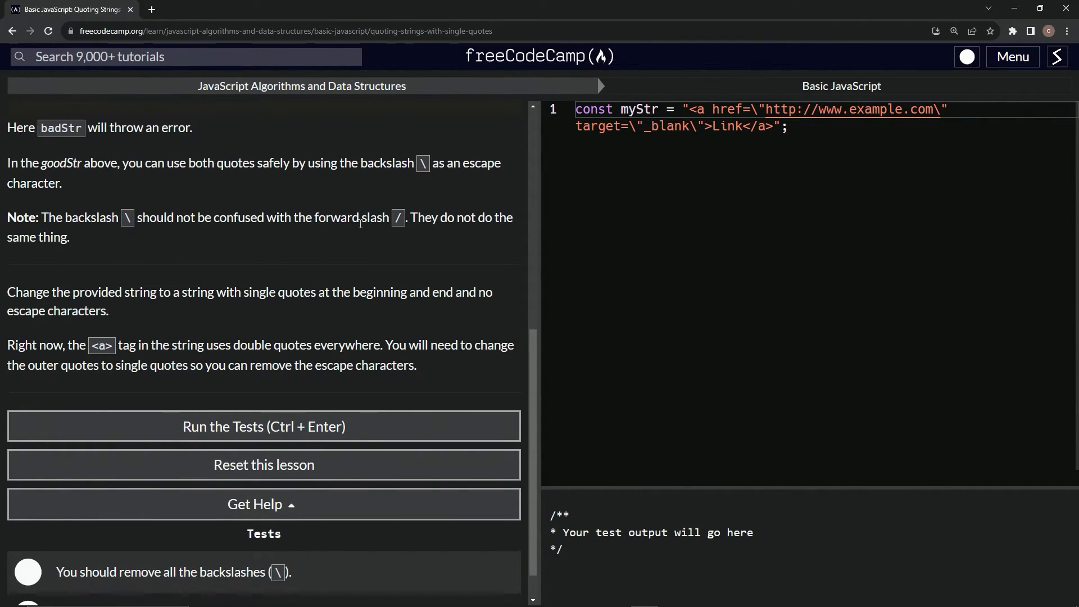
pyautogui.moveTo(484, 219)
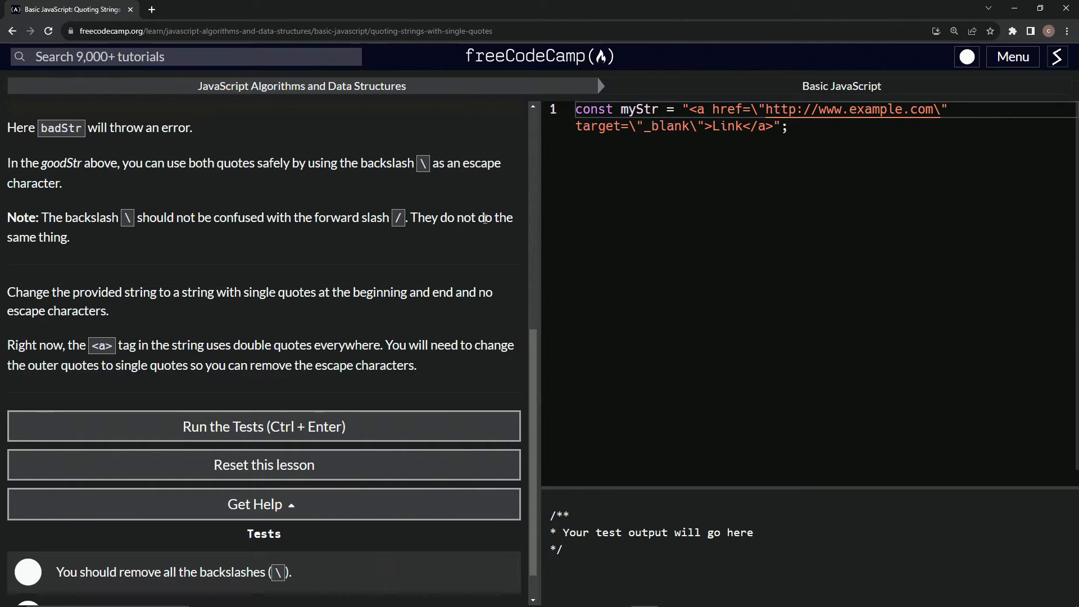
pyautogui.moveTo(76, 248)
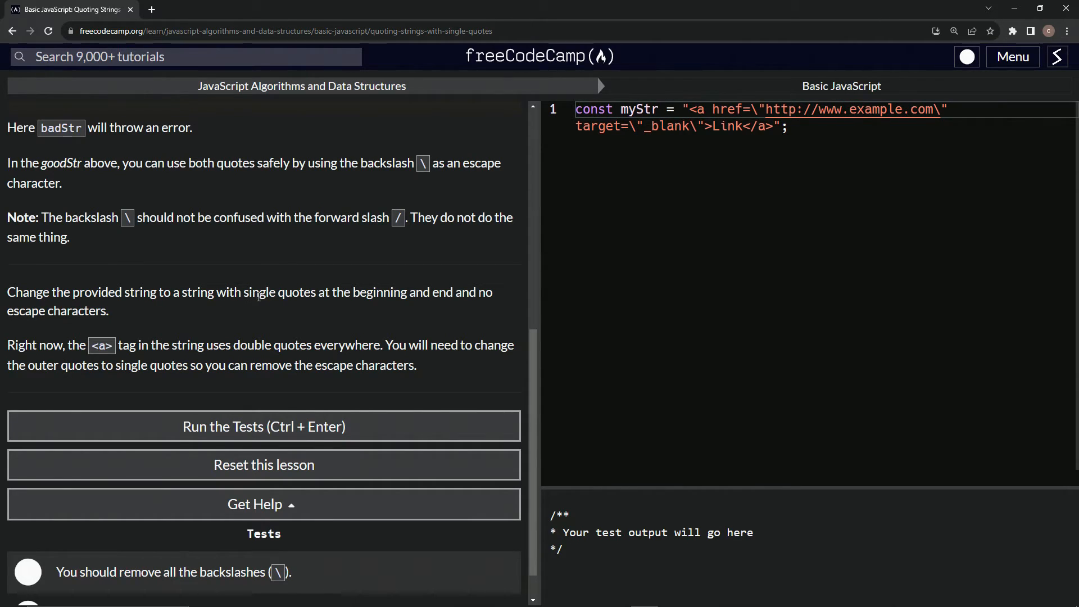
pyautogui.moveTo(436, 308)
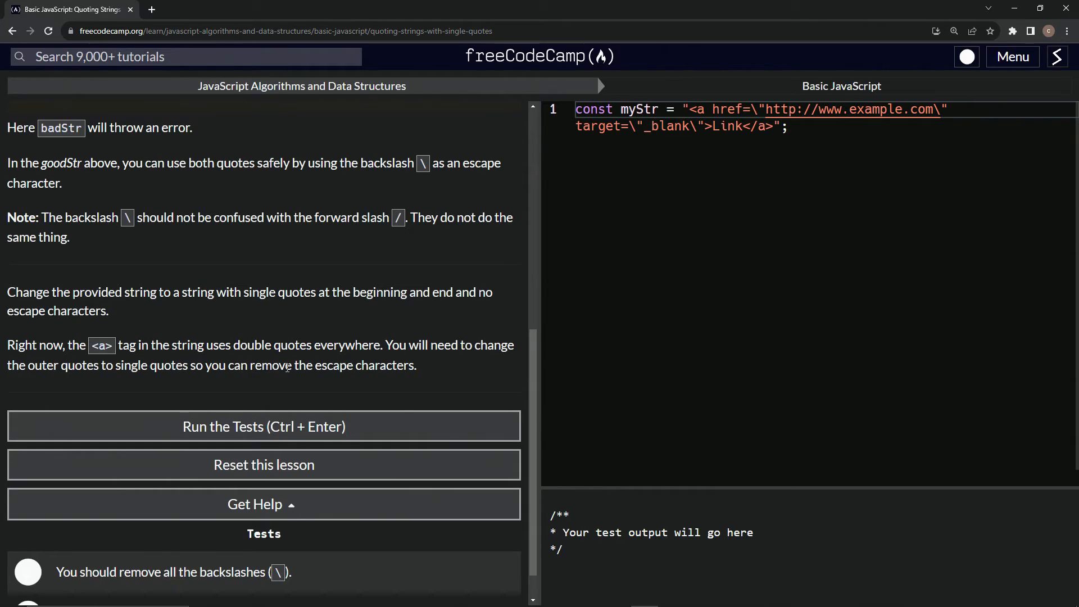
pyautogui.moveTo(695, 104)
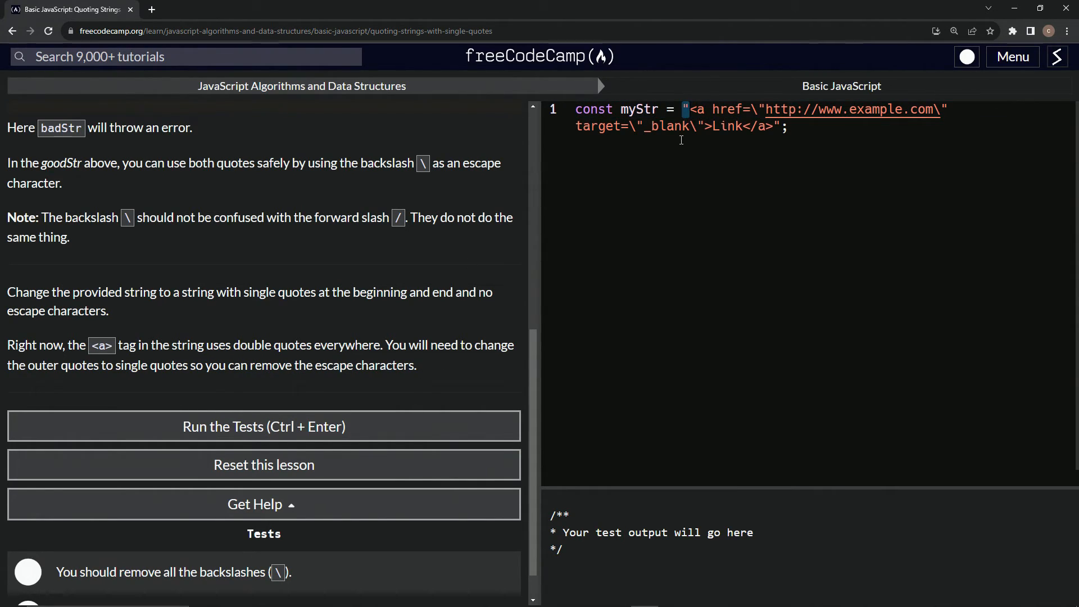
pyautogui.moveTo(674, 220)
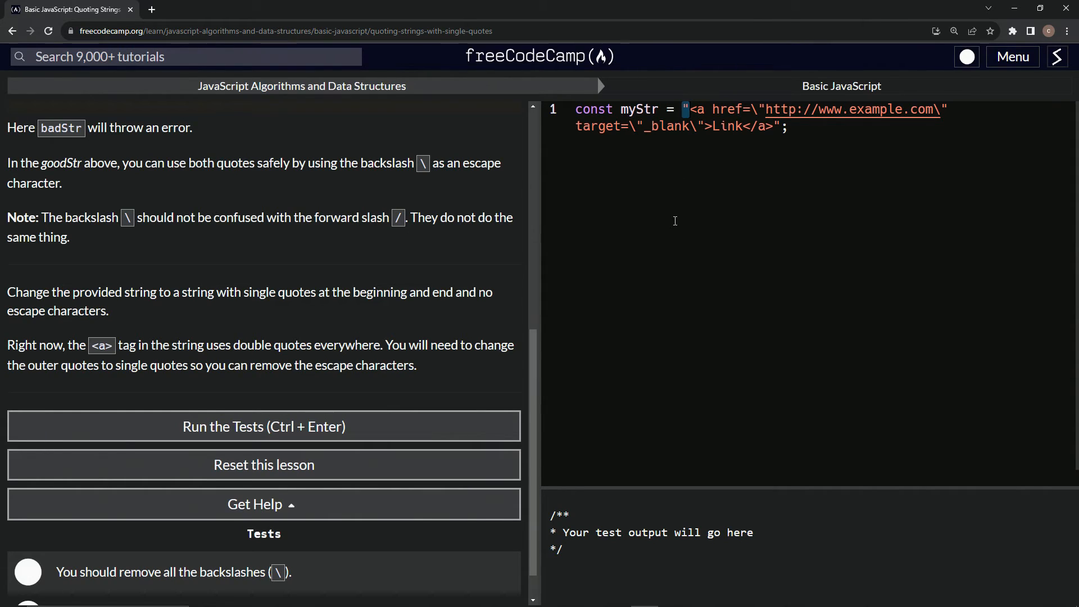
pyautogui.write("'")
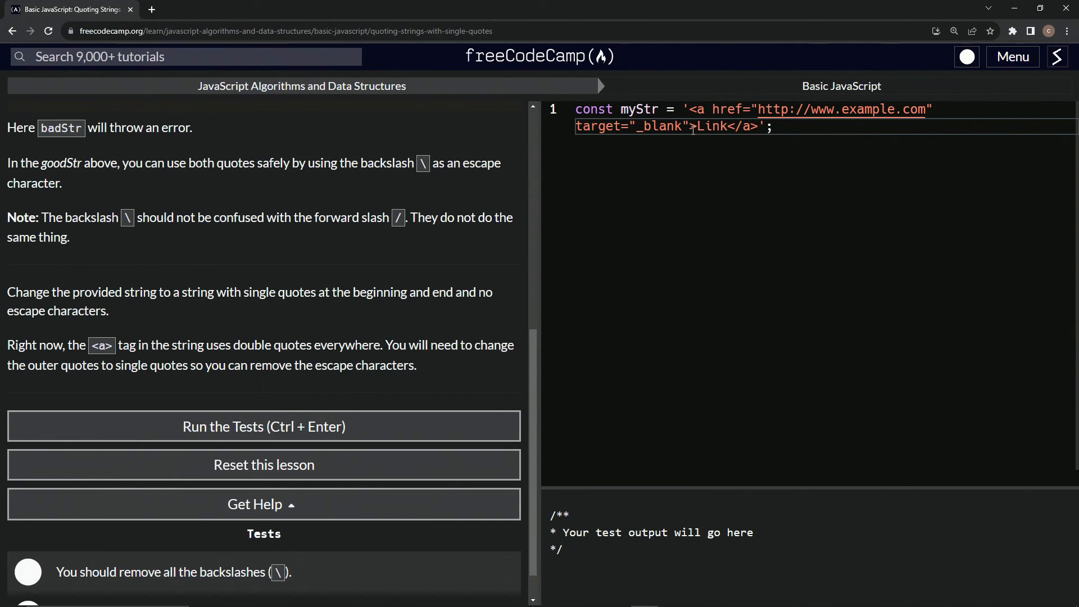
pyautogui.click(264, 426)
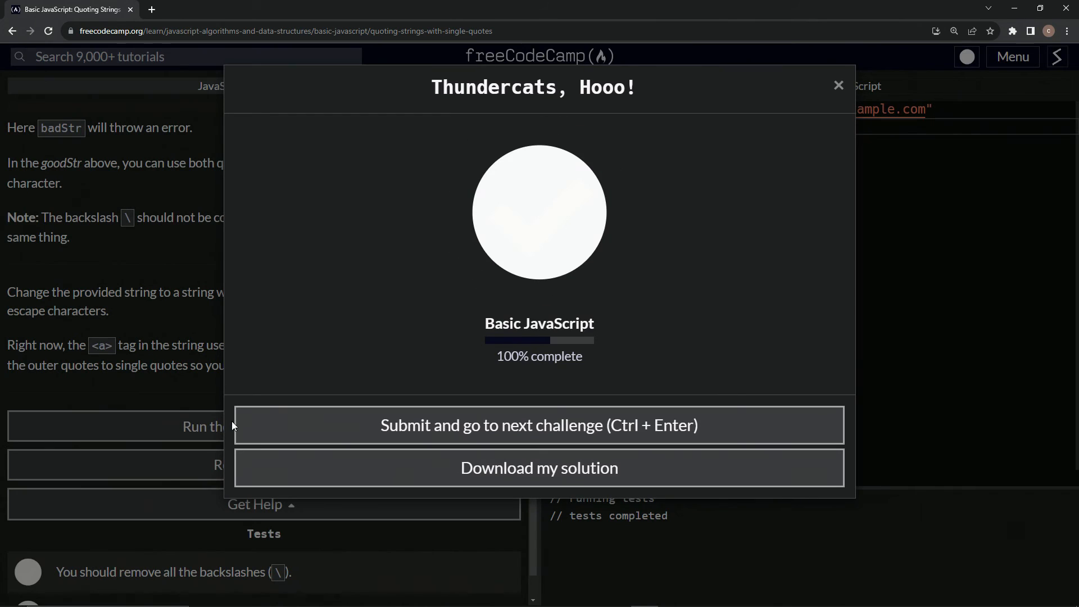
pyautogui.click(539, 425)
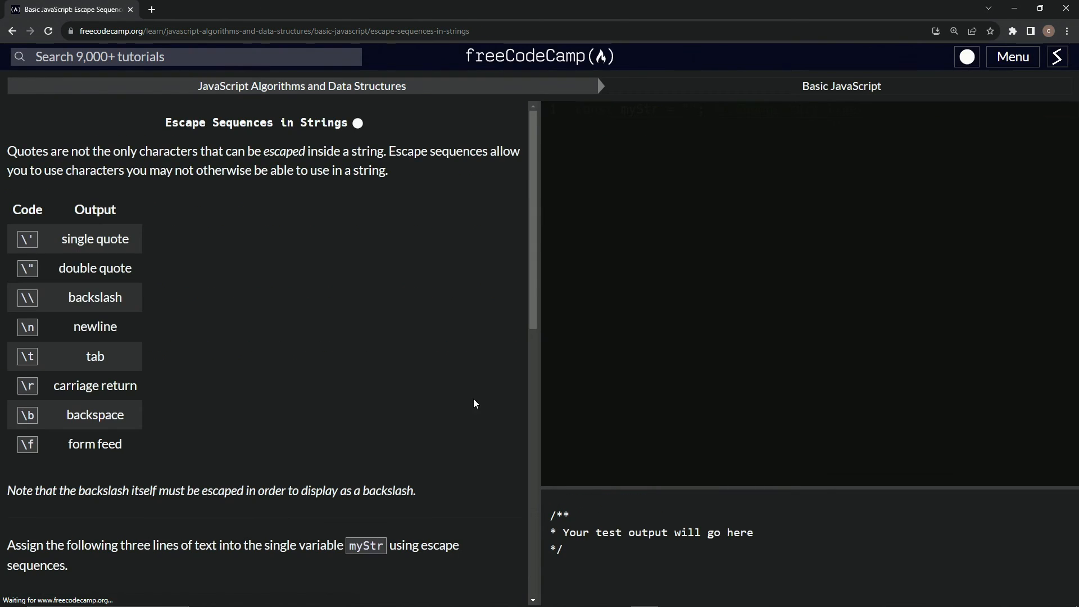